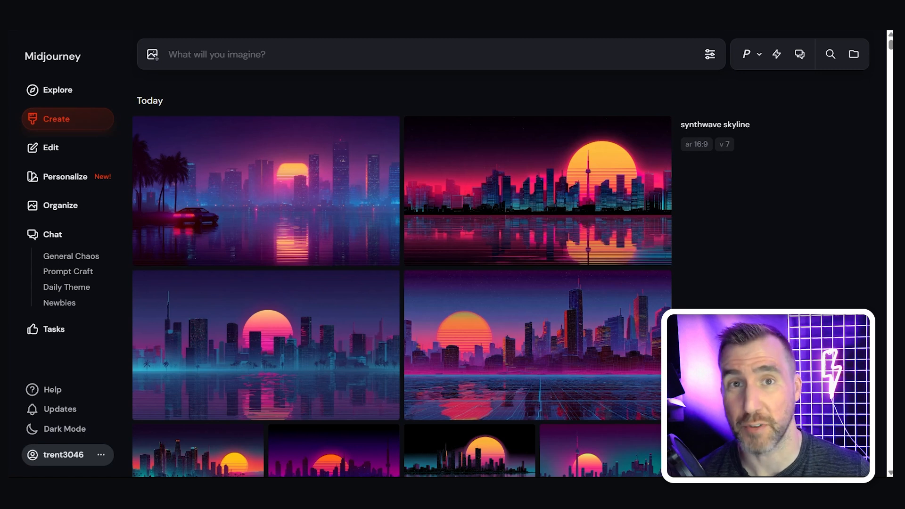
Step: Submit the prompt 'A cute, kawaii-style cat, purple aesthetic colors, vector art style on a plain white' for generation
{"action": "type", "text": "A cute, kawaii-style cat, purple aesthetic colors, vector art style on a plain white background"}
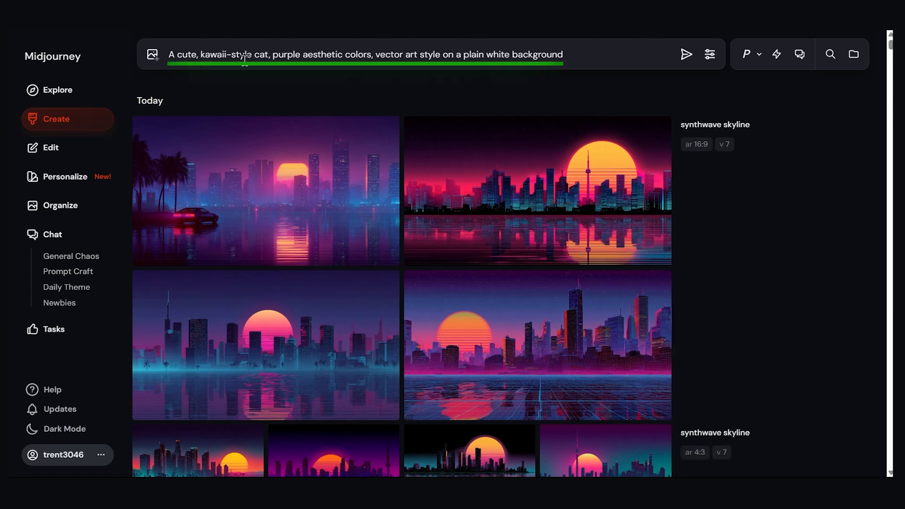
{"action": "mouse_move", "coordinate": [384, 69]}
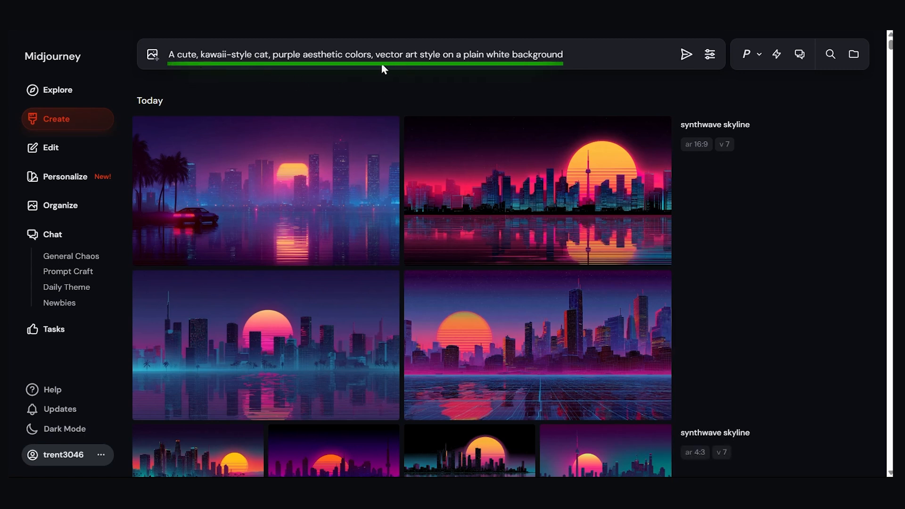
{"action": "mouse_move", "coordinate": [515, 69]}
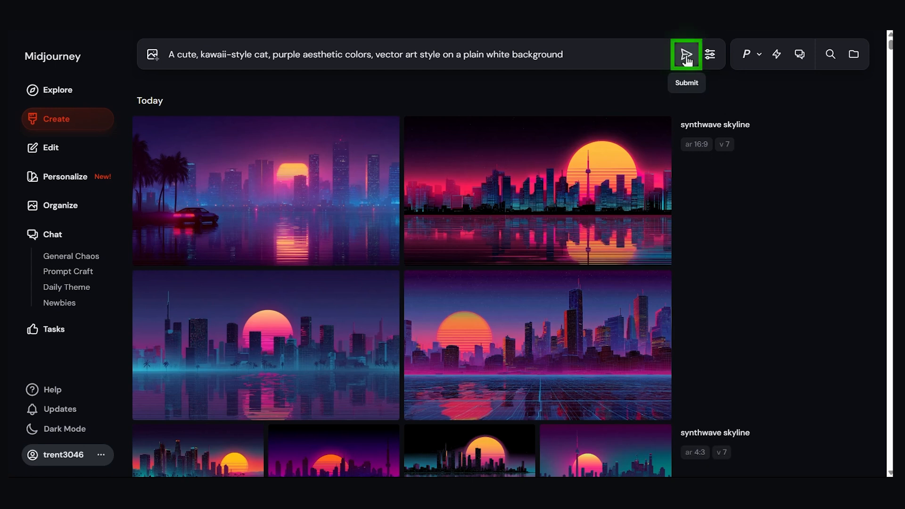
{"action": "left_click", "coordinate": [686, 54]}
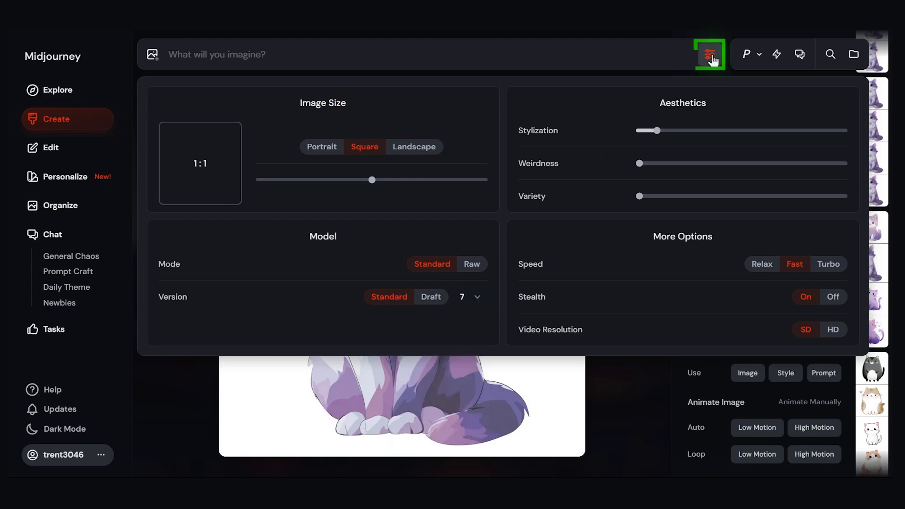
Step: Dismiss the generation settings panel over the purple cat starting frame
{"action": "left_click", "coordinate": [708, 55]}
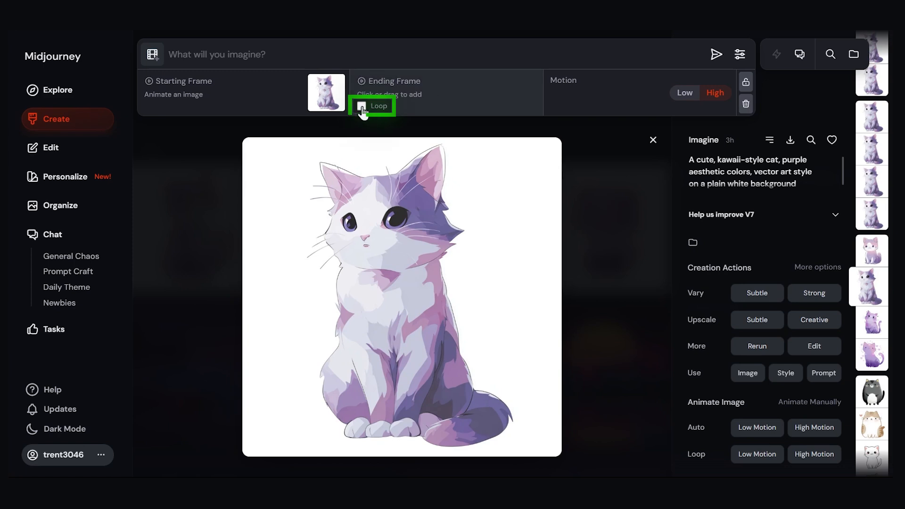
Step: Enable Loop and submit the animation with motion prompt 'a cat chasing a ball'
{"action": "left_click", "coordinate": [354, 106]}
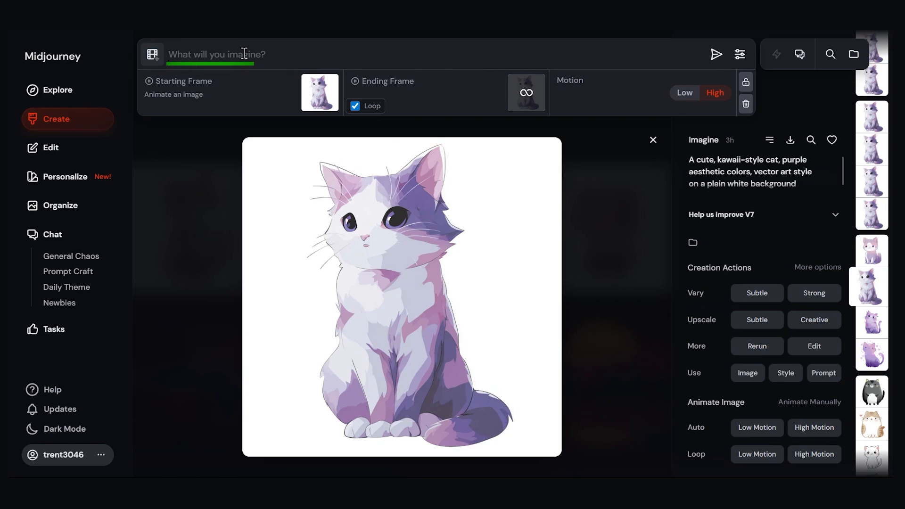
{"action": "type", "text": "a cat chasing a ball"}
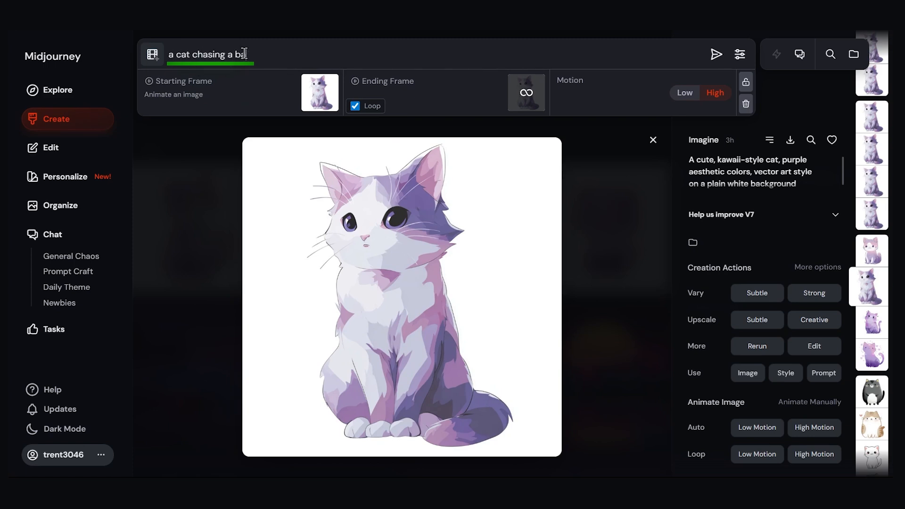
{"action": "left_click", "coordinate": [715, 54]}
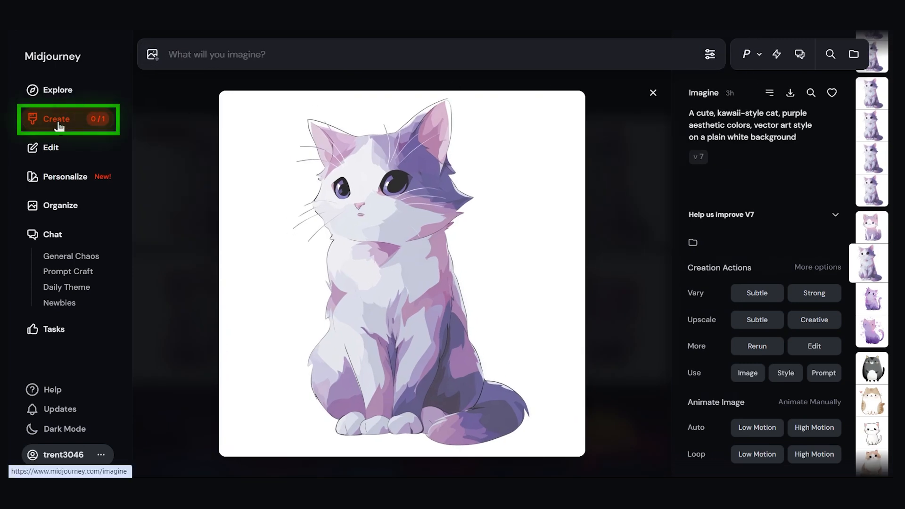
Step: Return to the Create feed to watch the looping cat job progress
{"action": "left_click", "coordinate": [652, 93]}
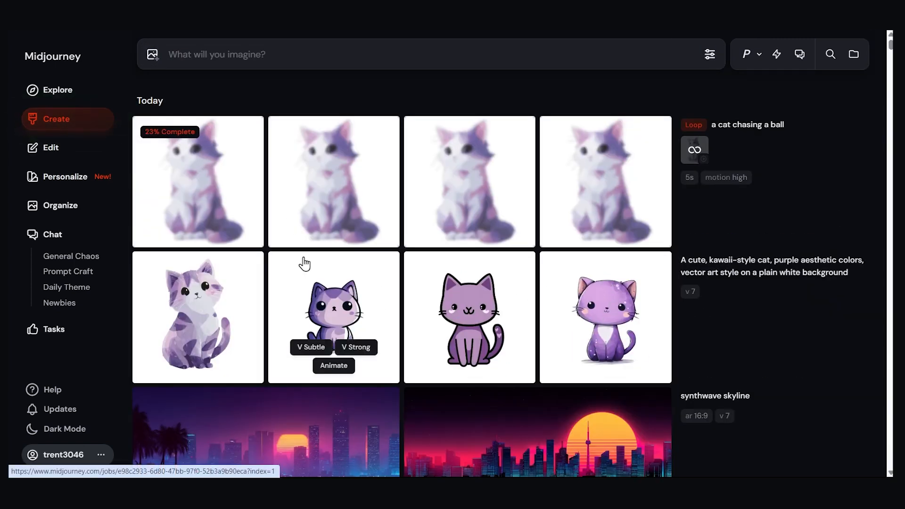
{"action": "mouse_move", "coordinate": [293, 81]}
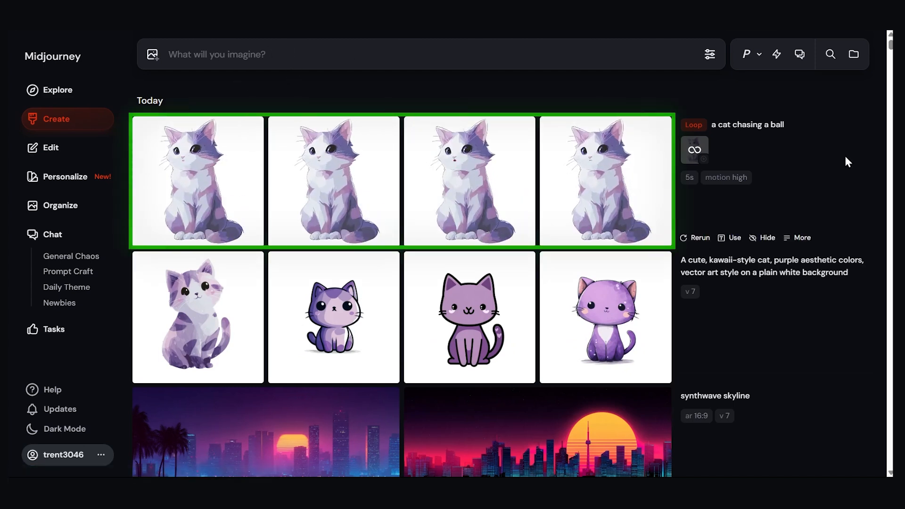
Step: Download the second cat animation via its context menu as a GIF
{"action": "right_click", "coordinate": [333, 181]}
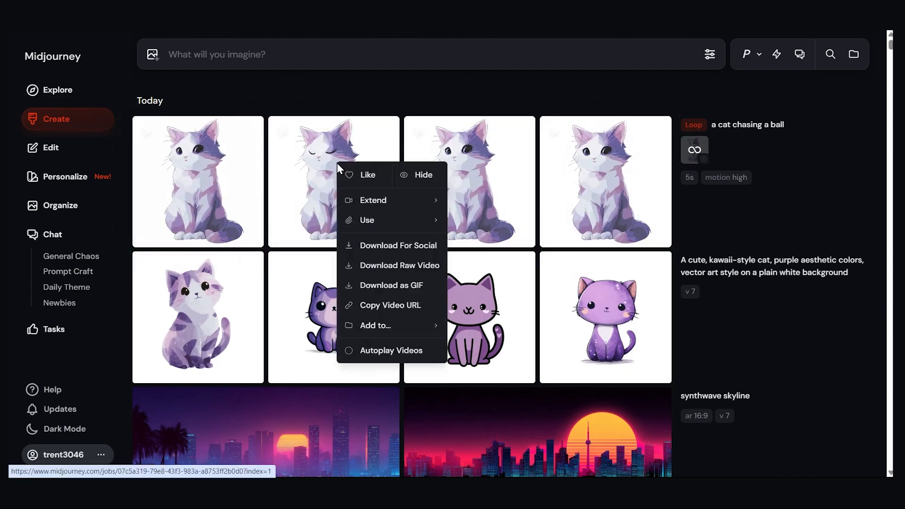
{"action": "left_click", "coordinate": [391, 284]}
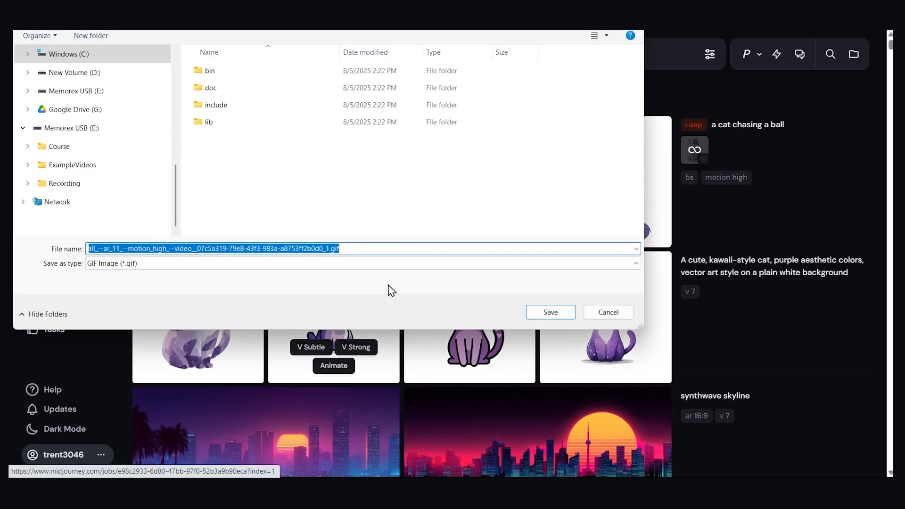